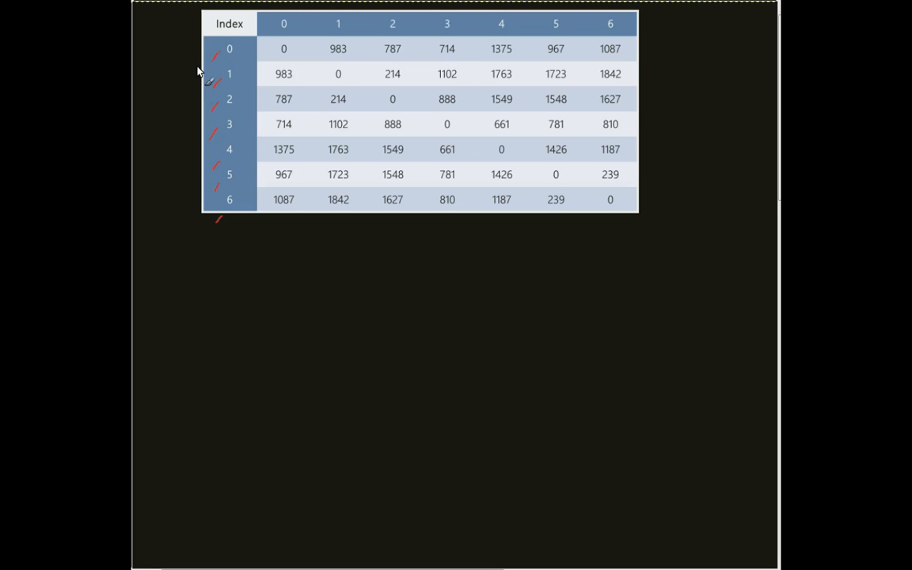
mouse_move(199, 72)
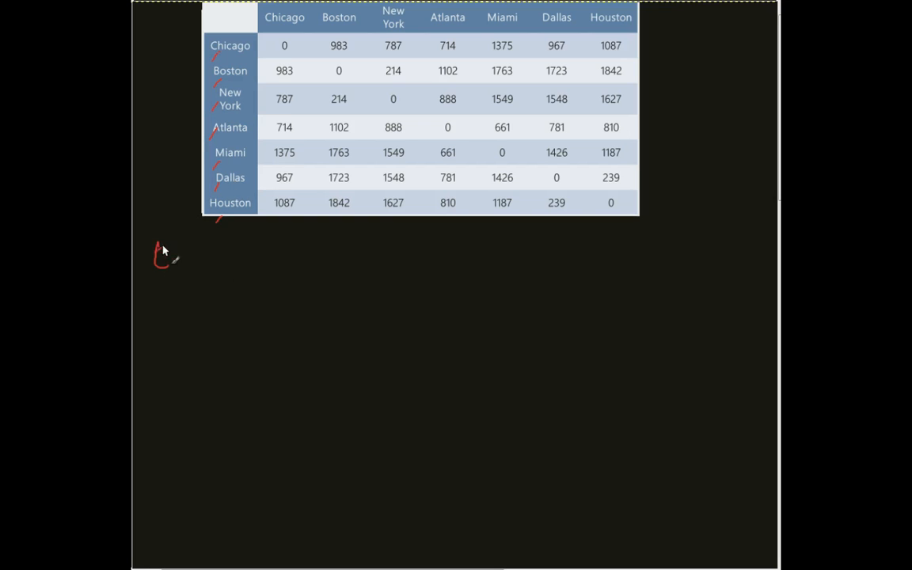
Handwrite the red heading 'Enumeration' beneath the city distance table.
drag(155, 262, 237, 262)
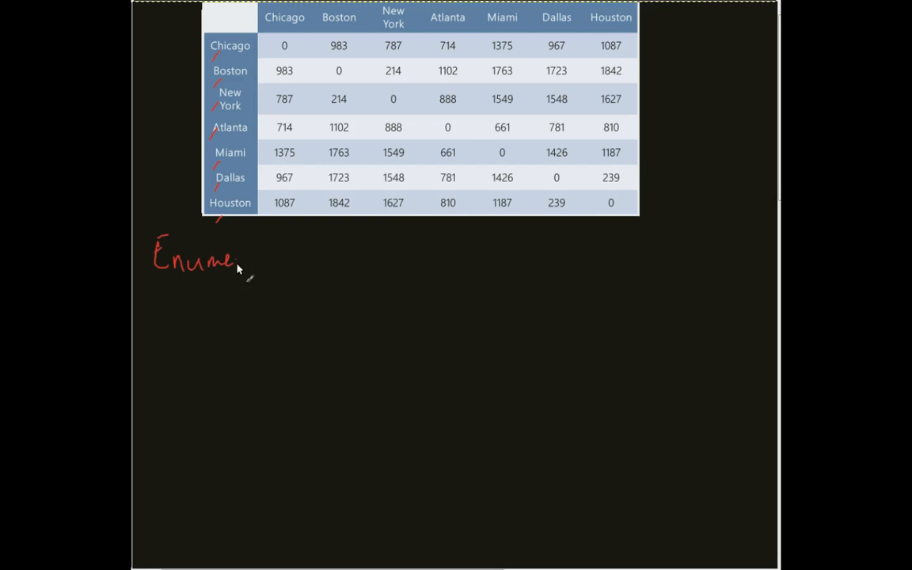
drag(238, 261, 298, 261)
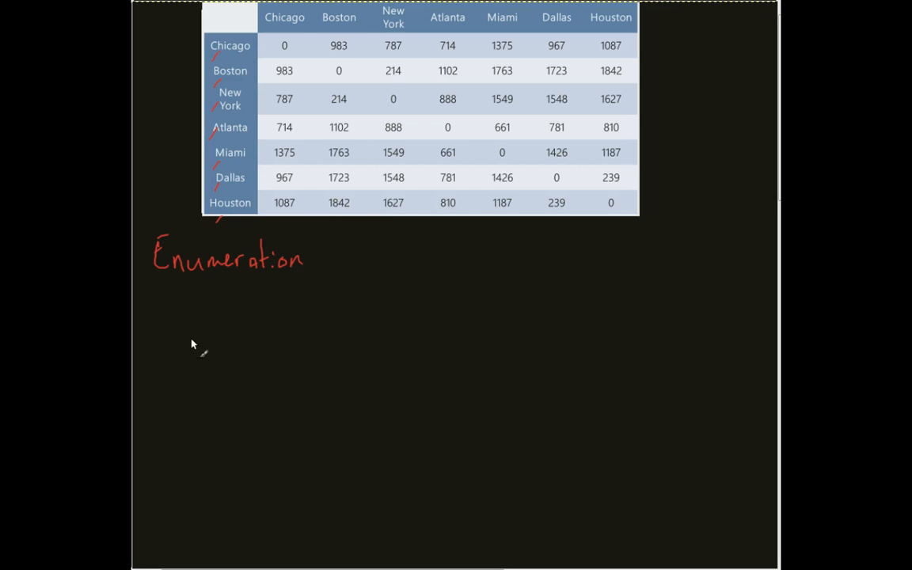
mouse_move(203, 374)
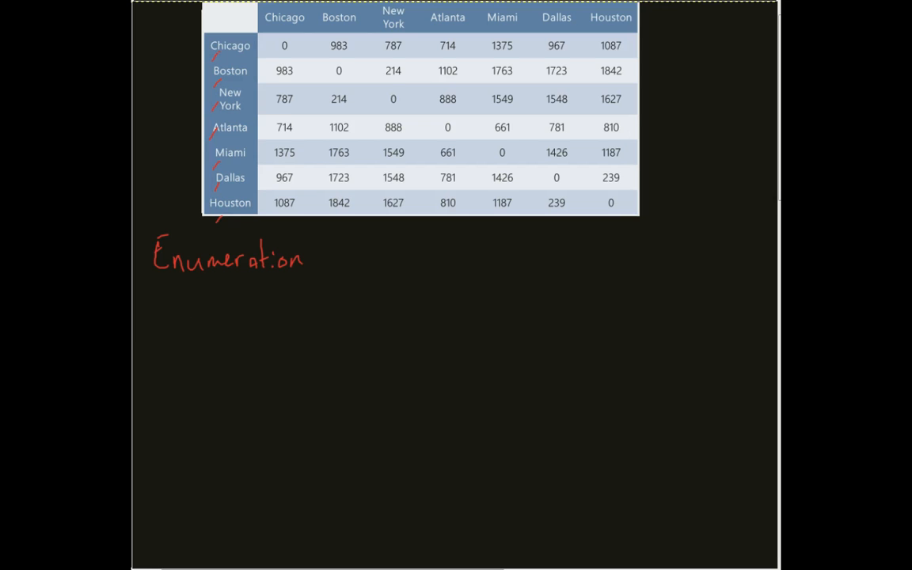
mouse_move(190, 320)
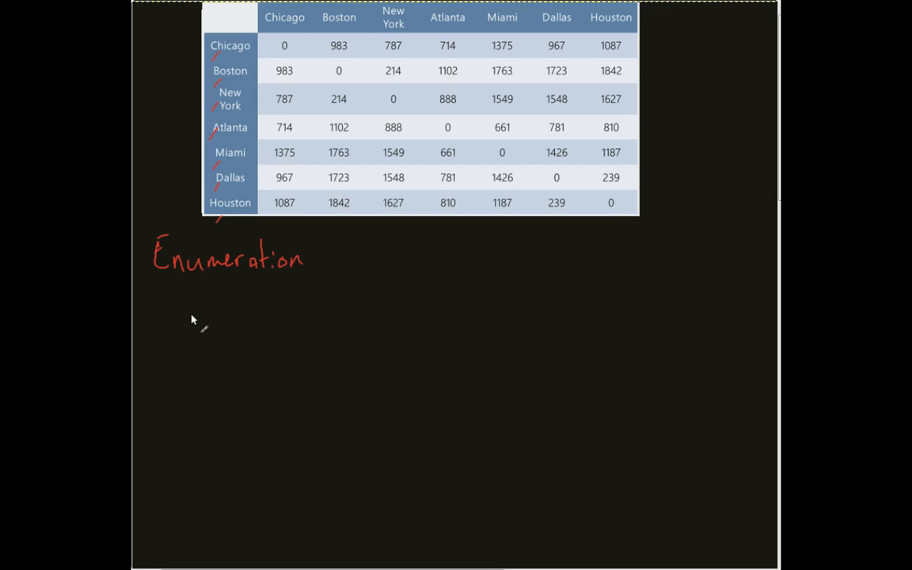
mouse_move(174, 323)
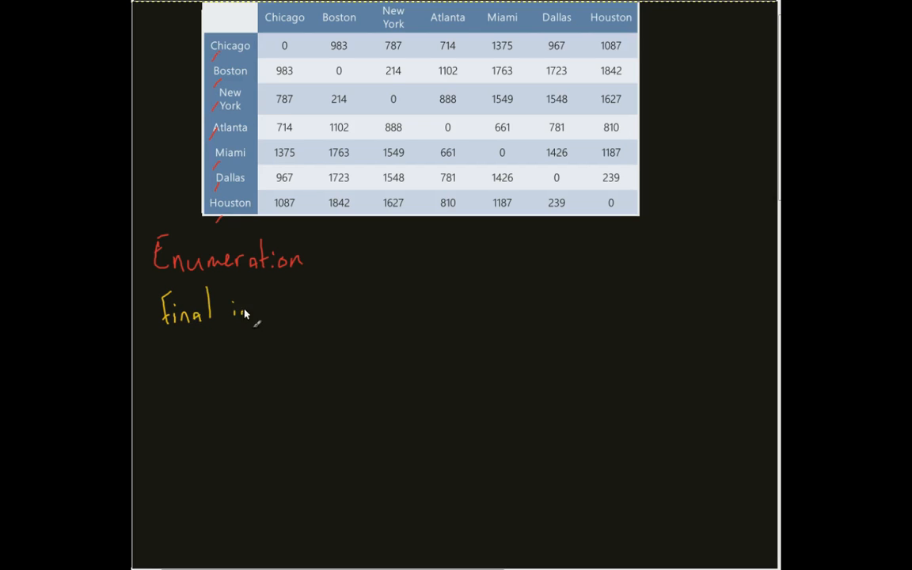
Handwrite 'Final int CHICAGO = 0;' in yellow under the Enumeration heading.
text(int Ch)
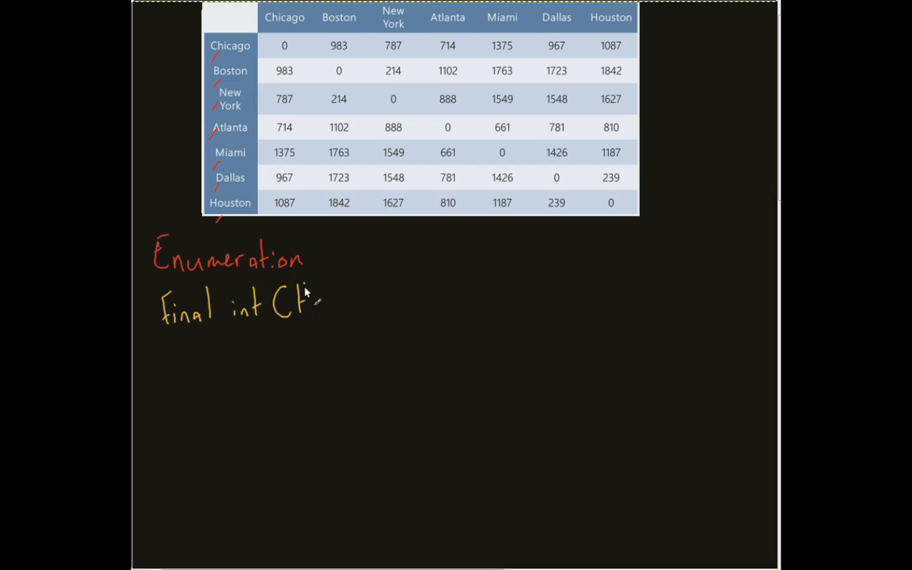
text(CHICAGO = 0;)
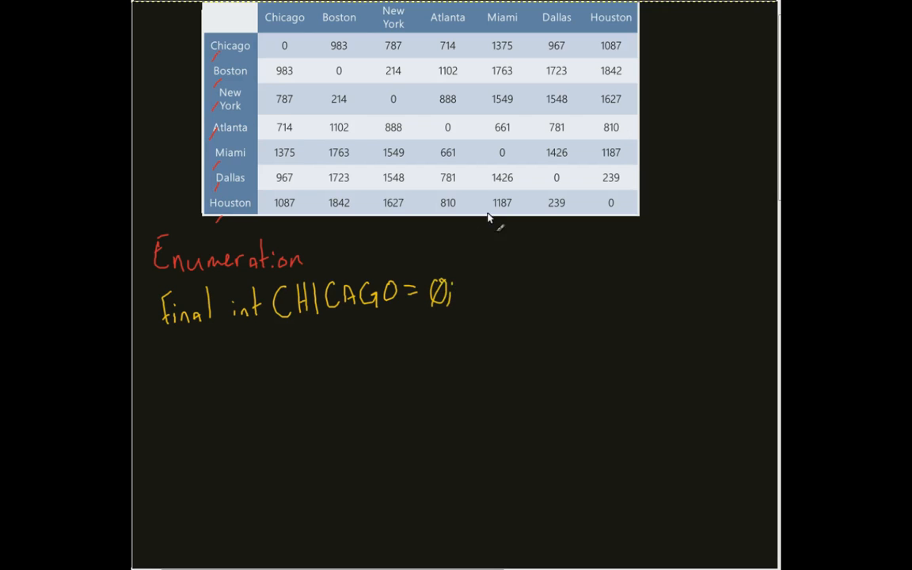
mouse_move(678, 403)
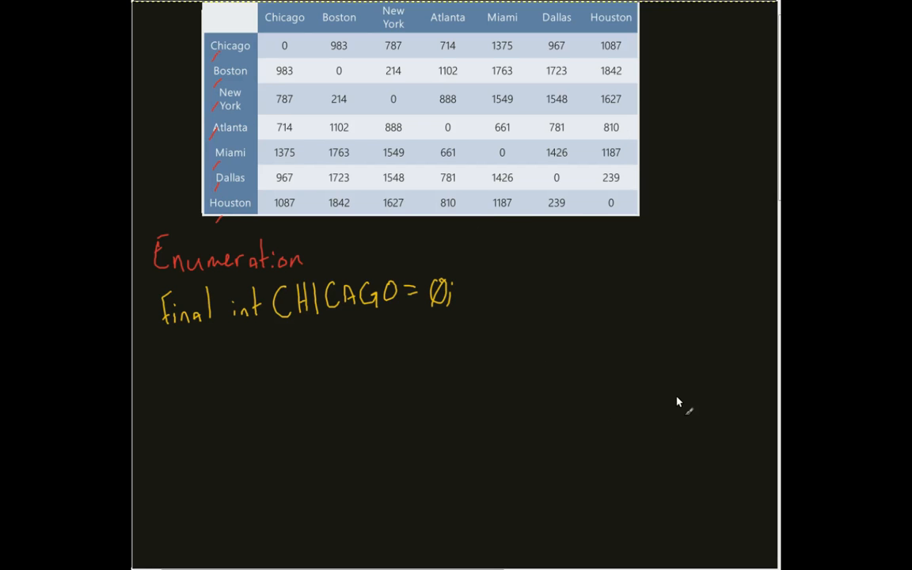
mouse_move(261, 364)
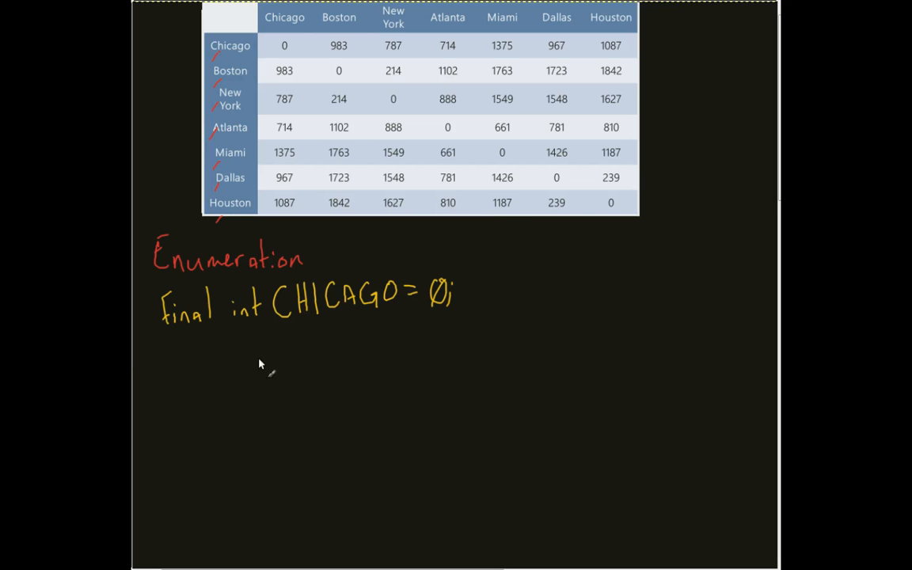
mouse_move(193, 51)
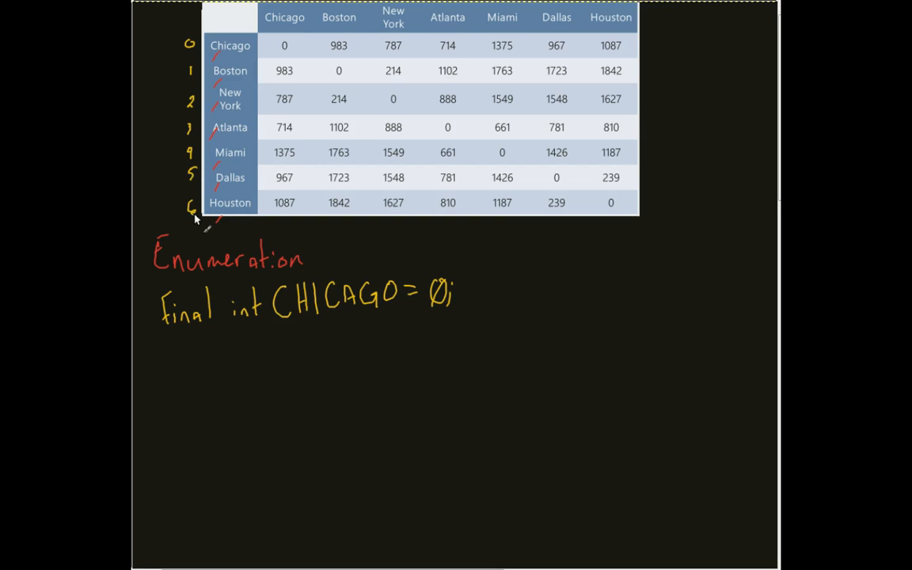
mouse_move(190, 69)
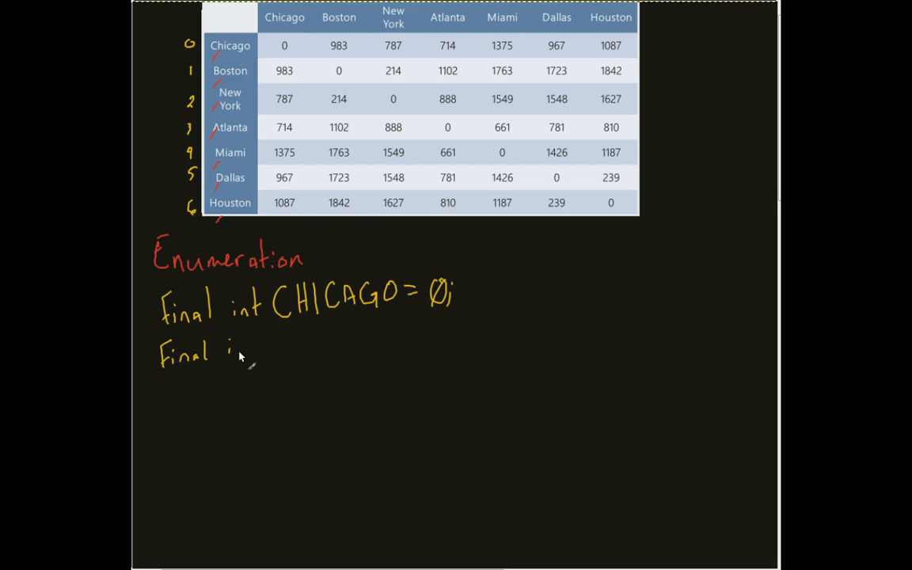
Handwrite 'Final int BOSTON = 1;' and begin the next line with 'Final int'.
text(int BOSTO)
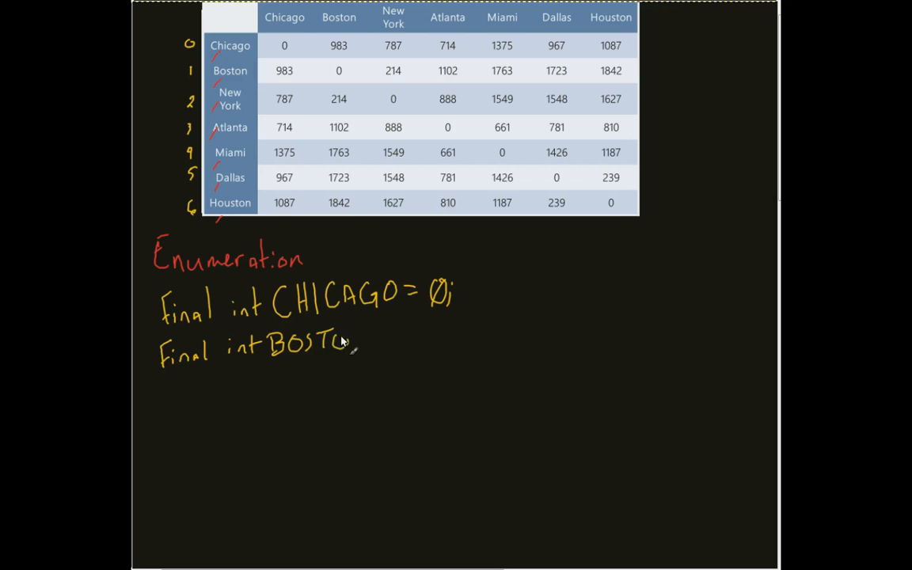
text(N= 1)
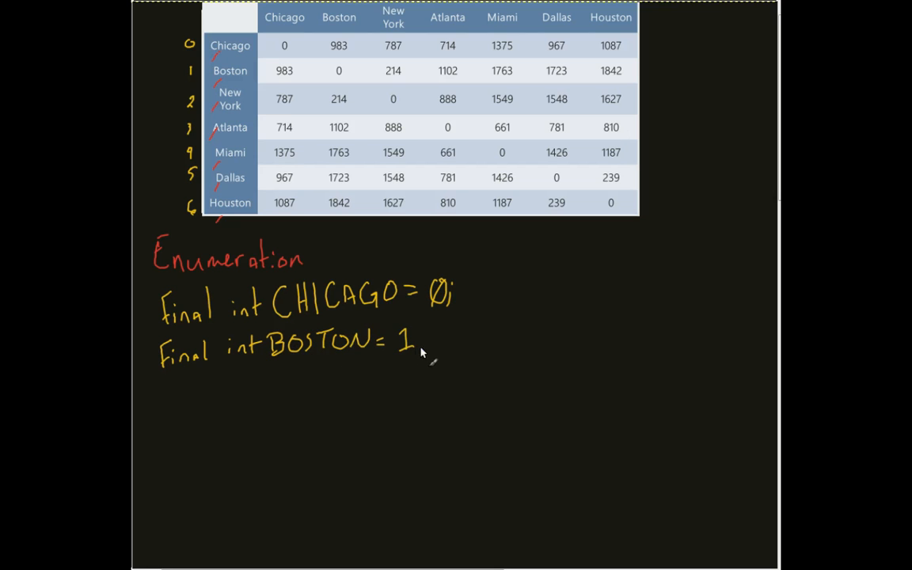
text(;)
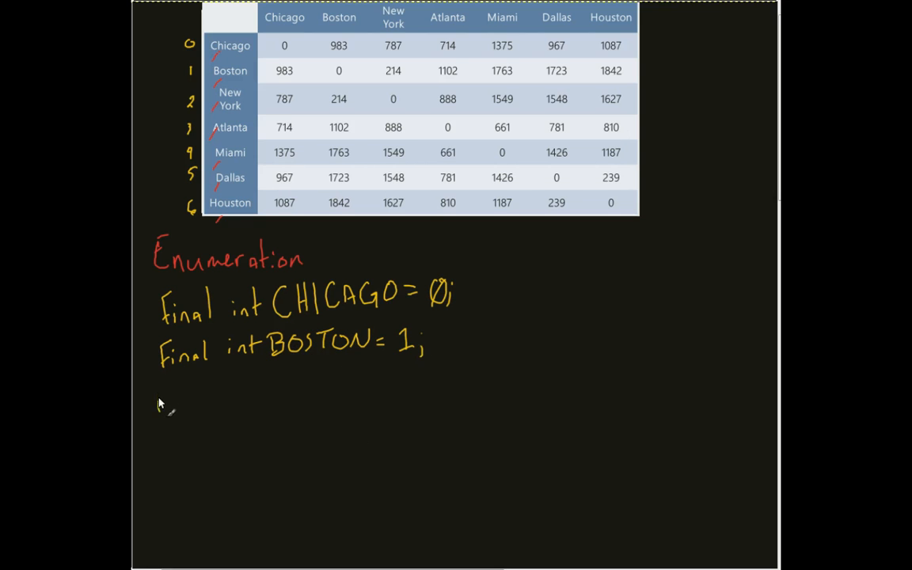
text(Final int)
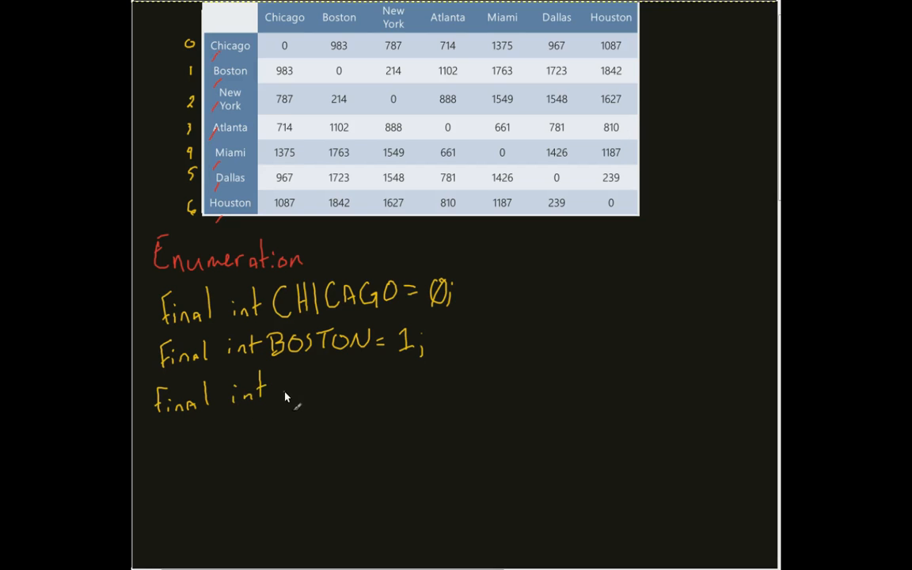
Complete the third line as 'Final int NEWYORK = 2;' beneath BOSTON.
text(NEW)
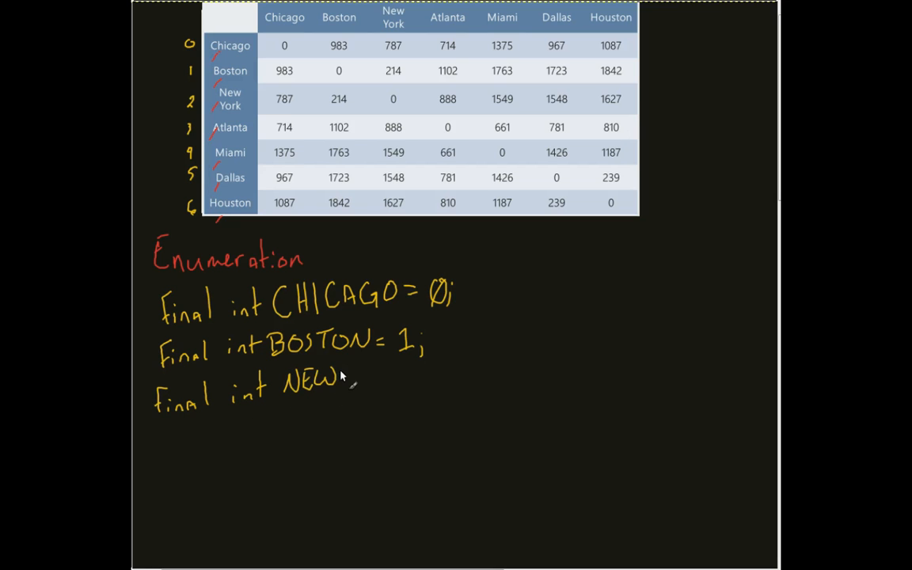
text(YOR)
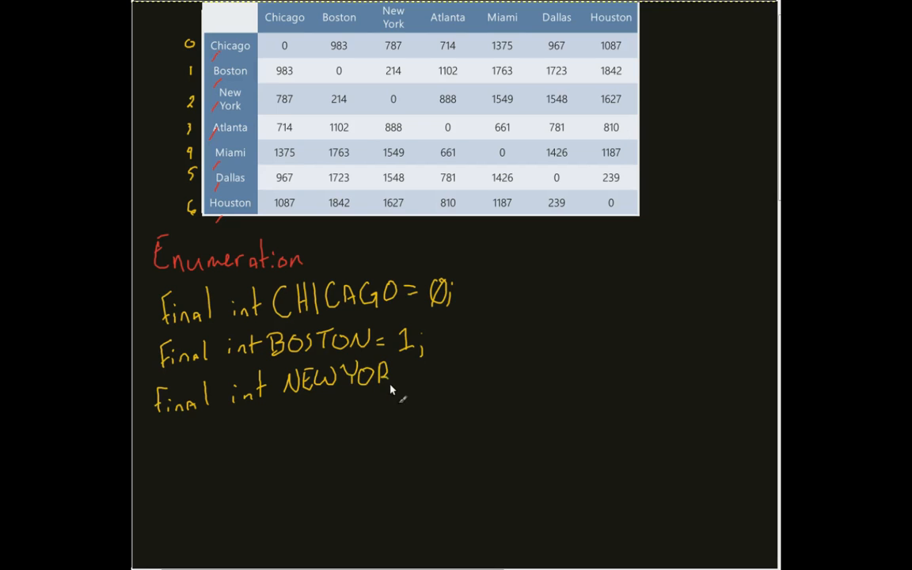
text(K = 2;)
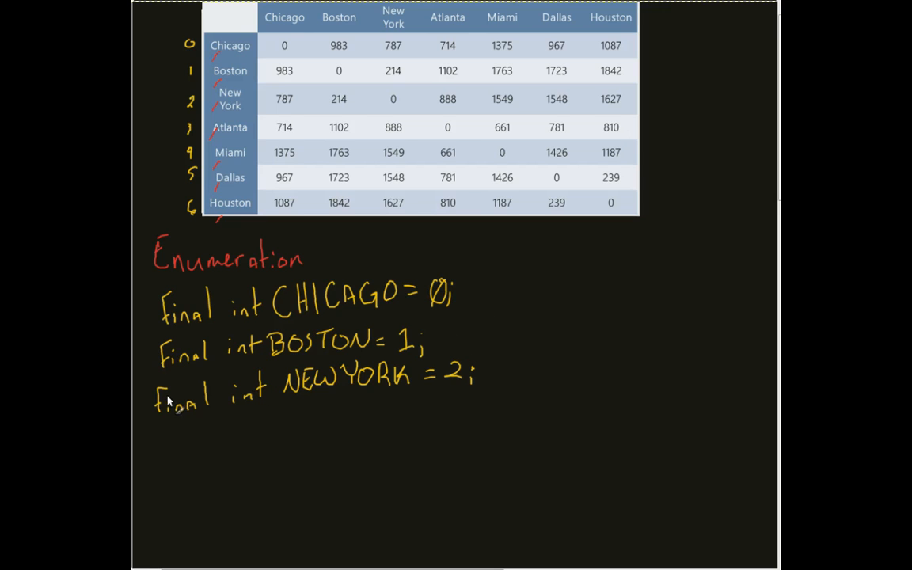
mouse_move(292, 347)
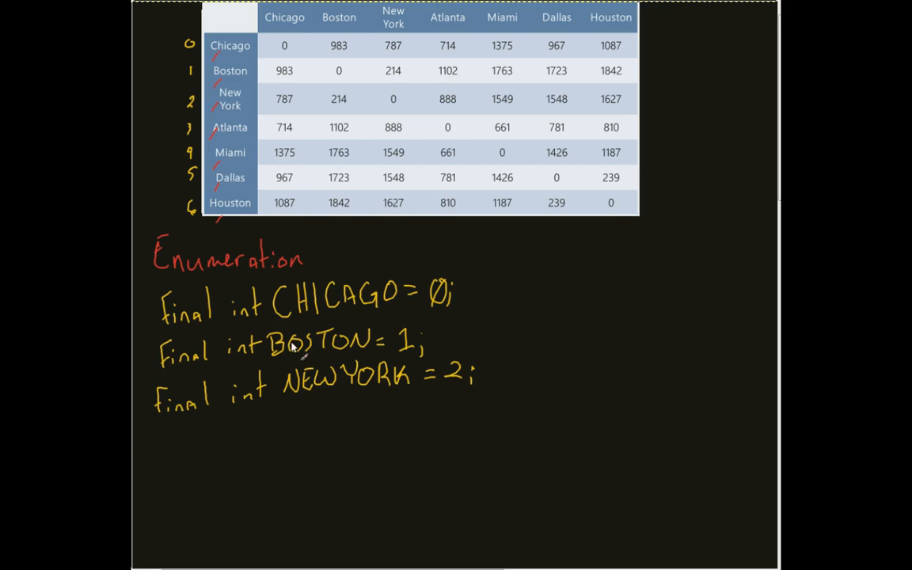
mouse_move(474, 286)
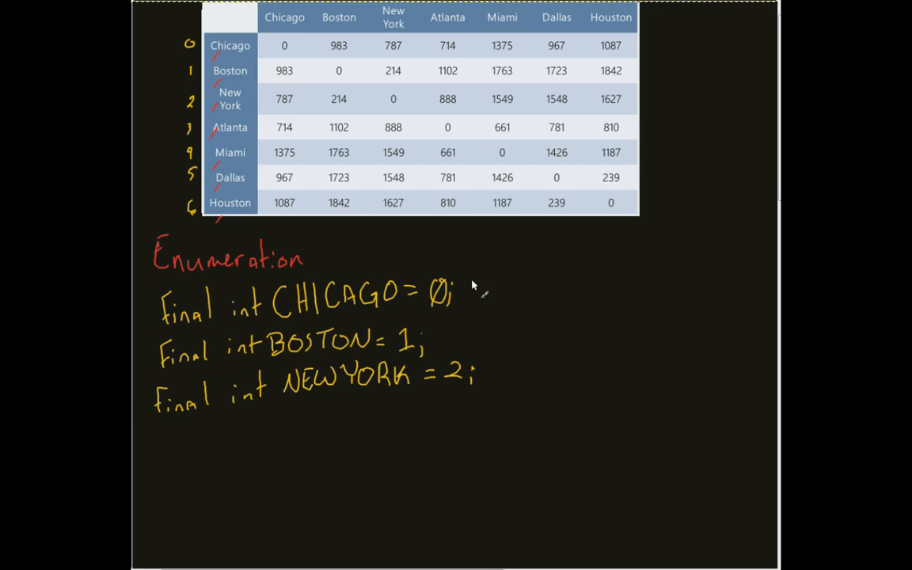